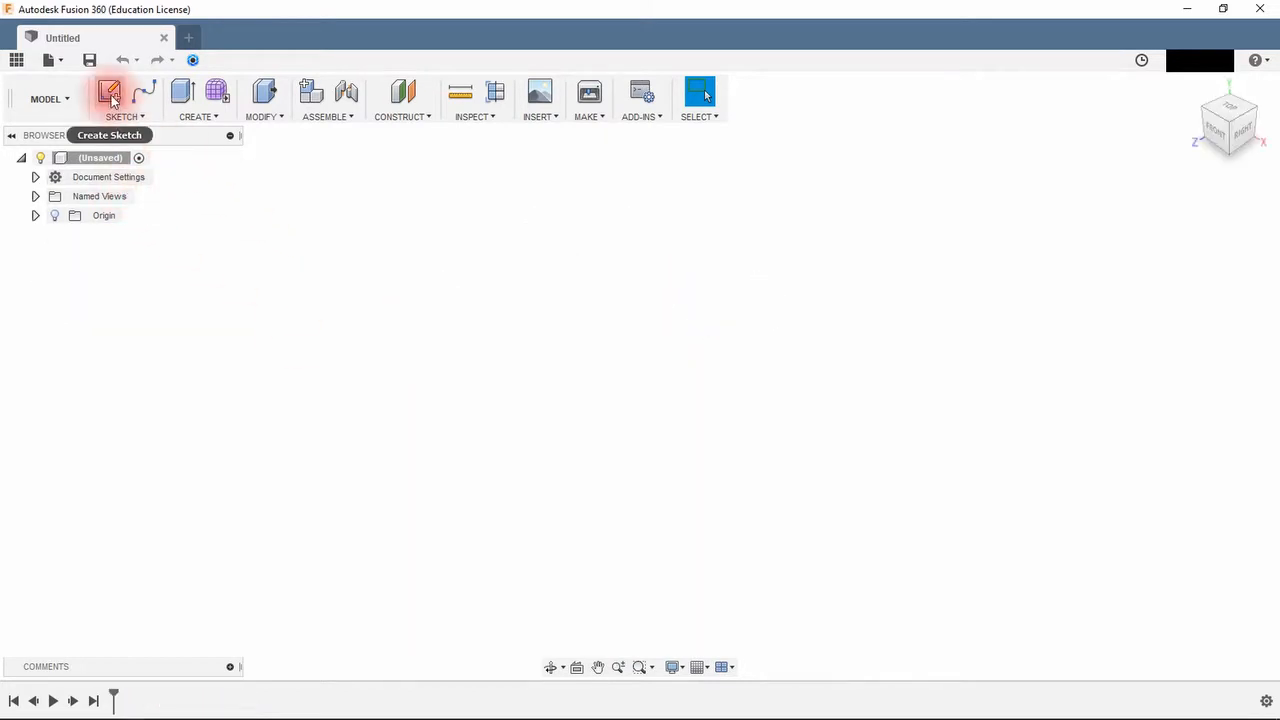
Sketch a 50 mm centre-diameter circle at the origin on the top plane.
click(110, 92)
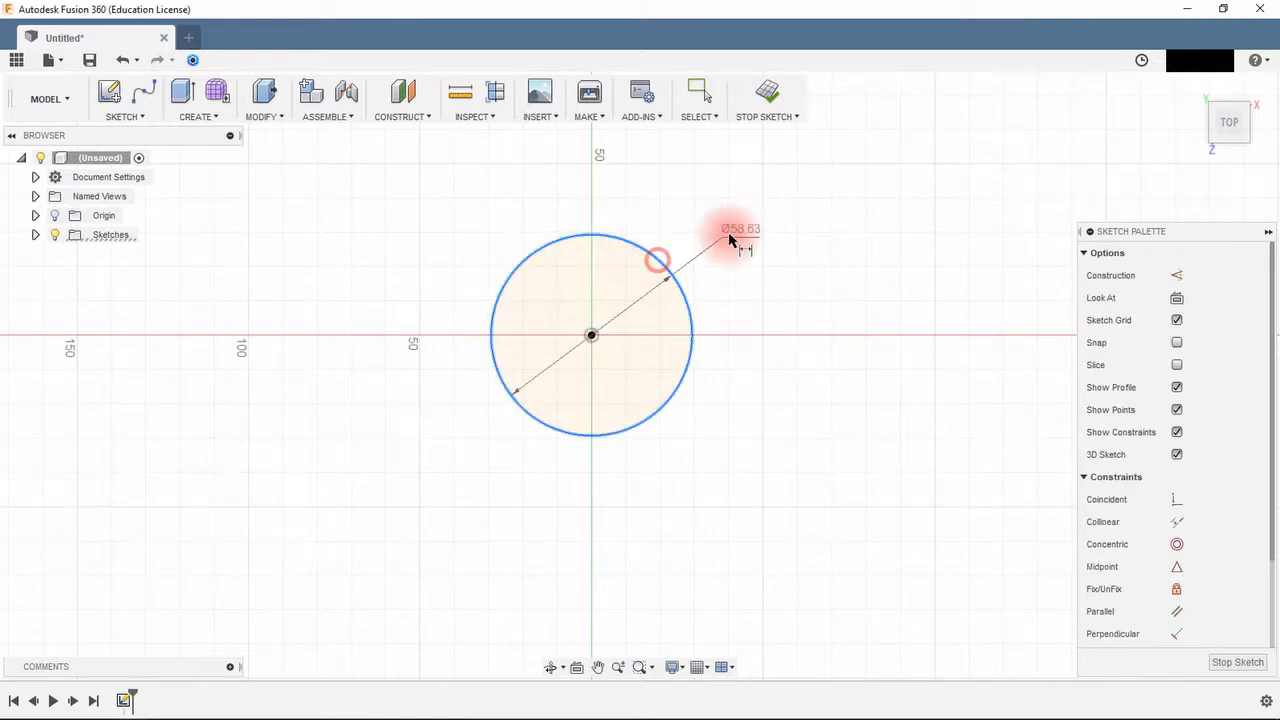
text(50)
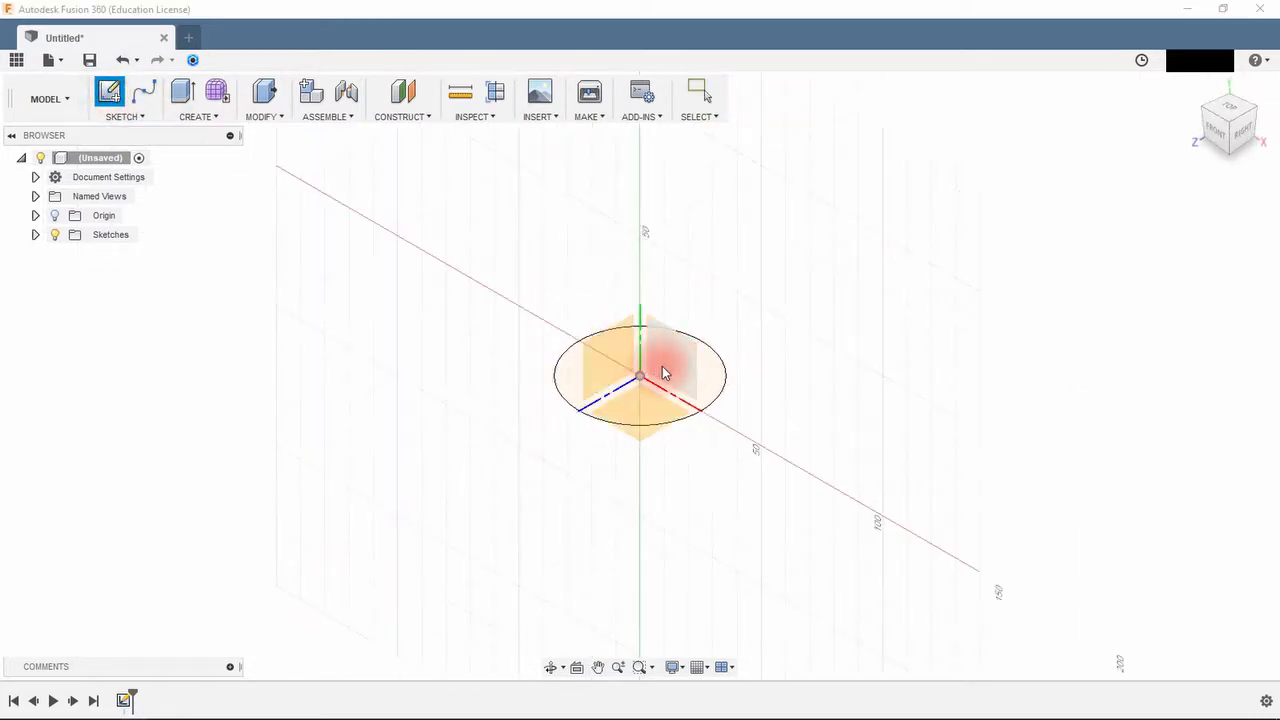
mouse_move(680, 376)
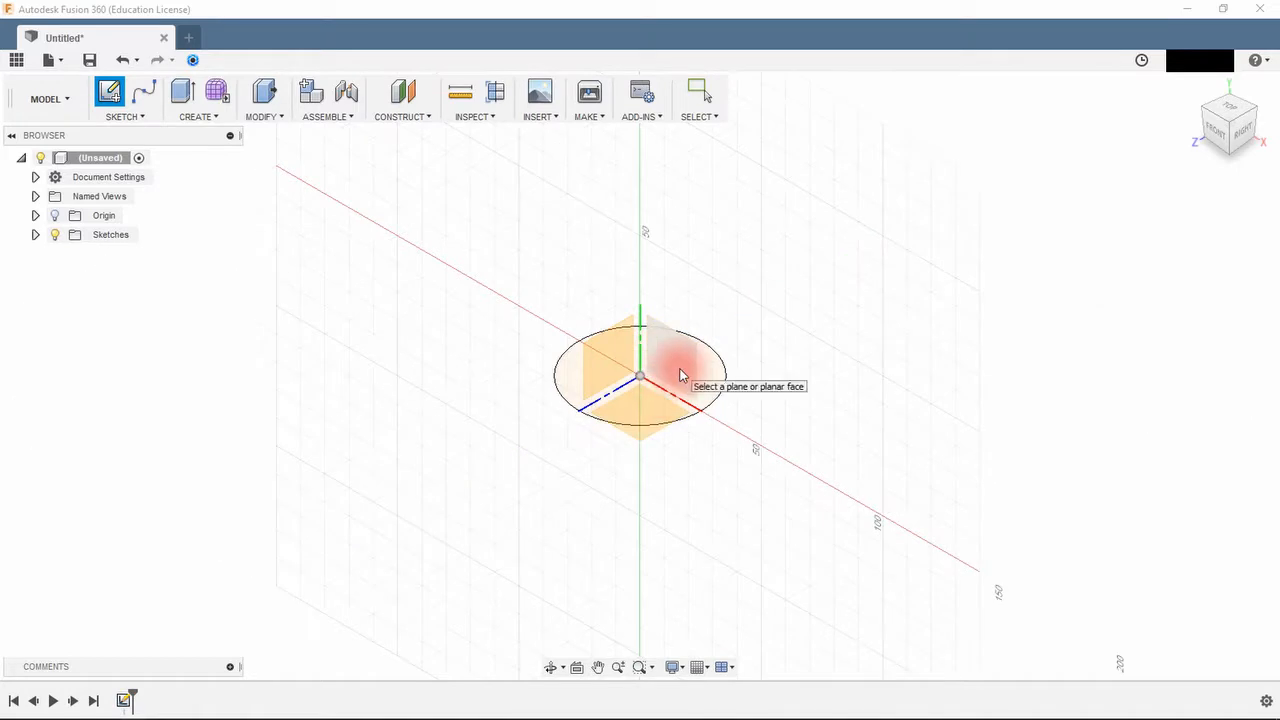
Draw a 5 mm vertical line on the front plane with its end coincident to the circle's rim.
click(640, 376)
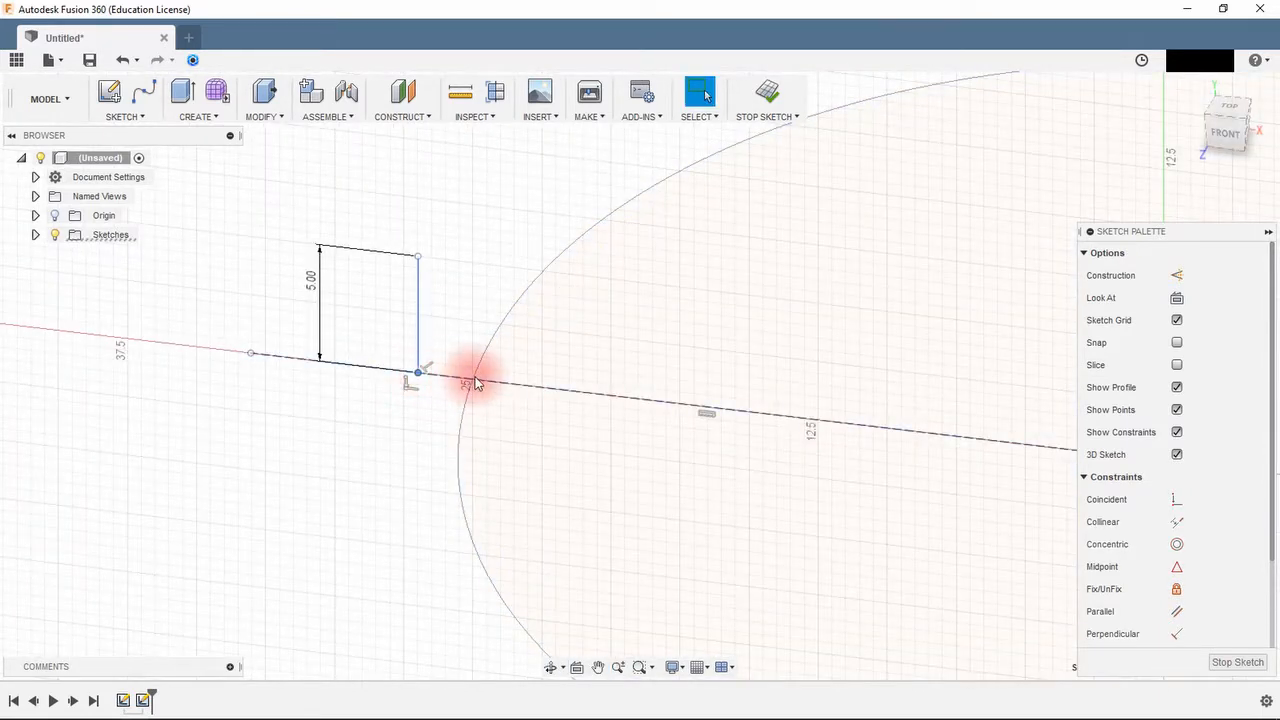
click(470, 380)
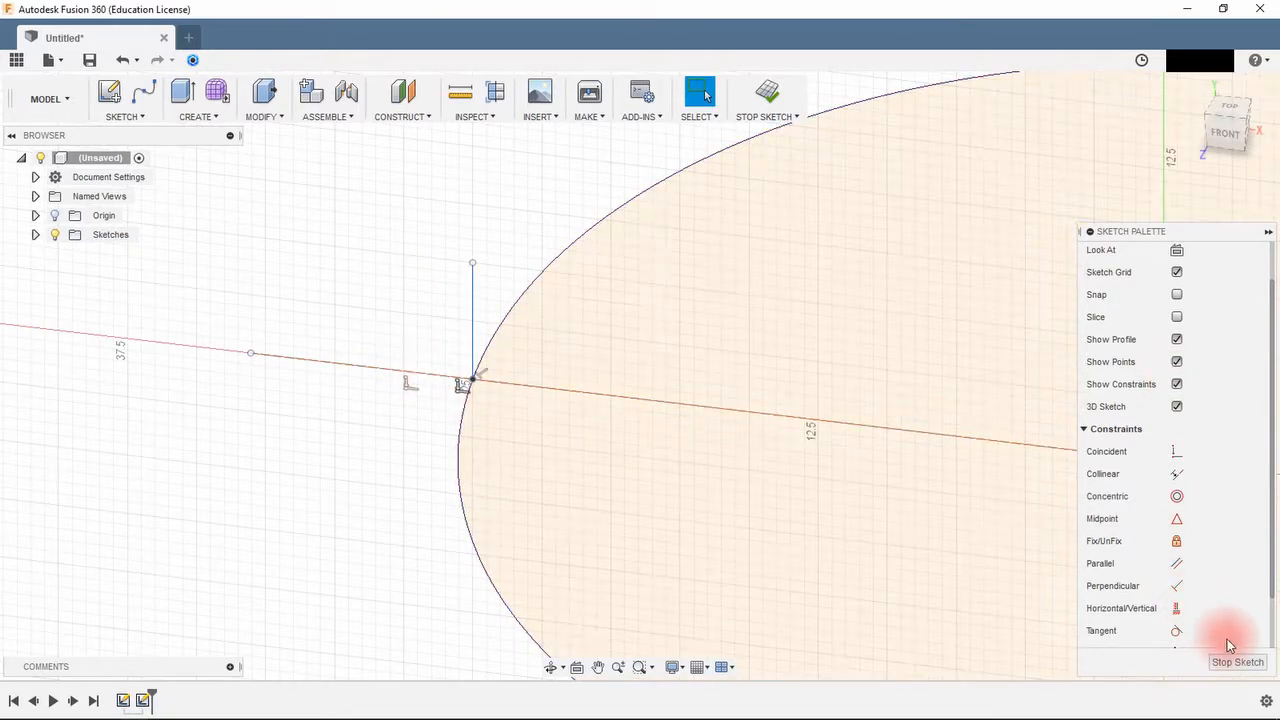
Reopen Sketch2 from the timeline and extend the vertical line below the circle's rim.
click(1236, 662)
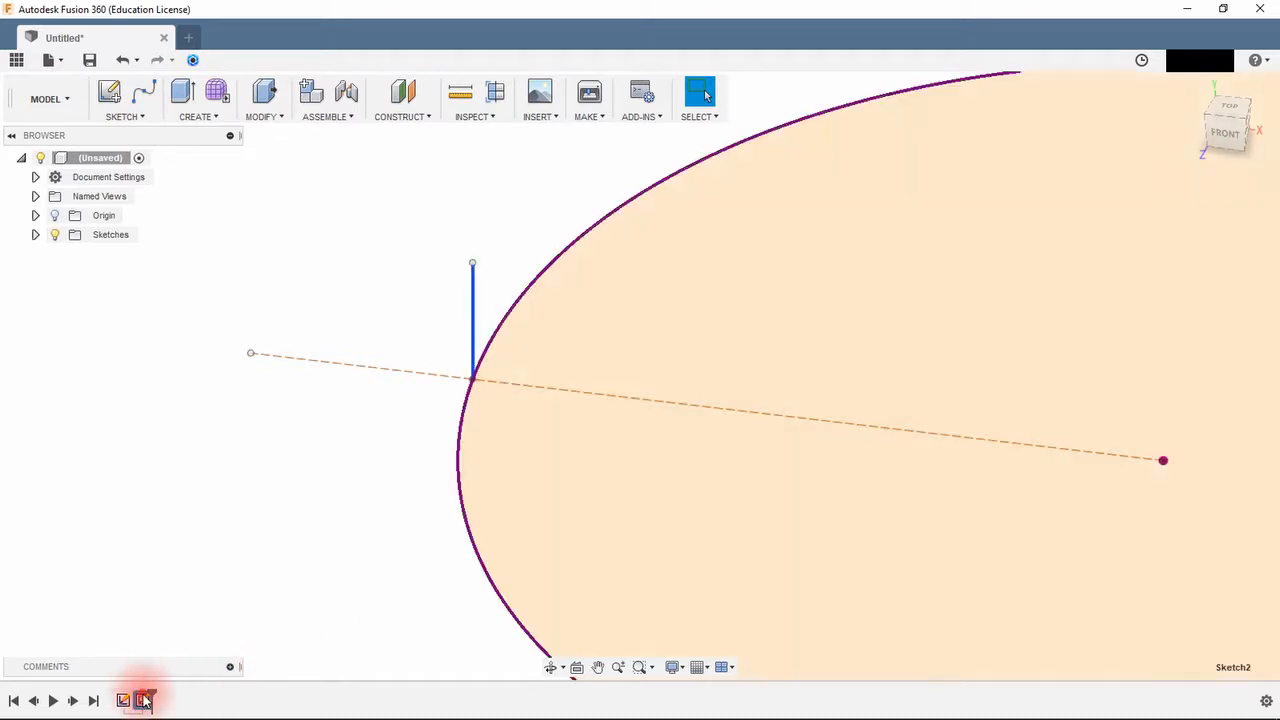
click(144, 700)
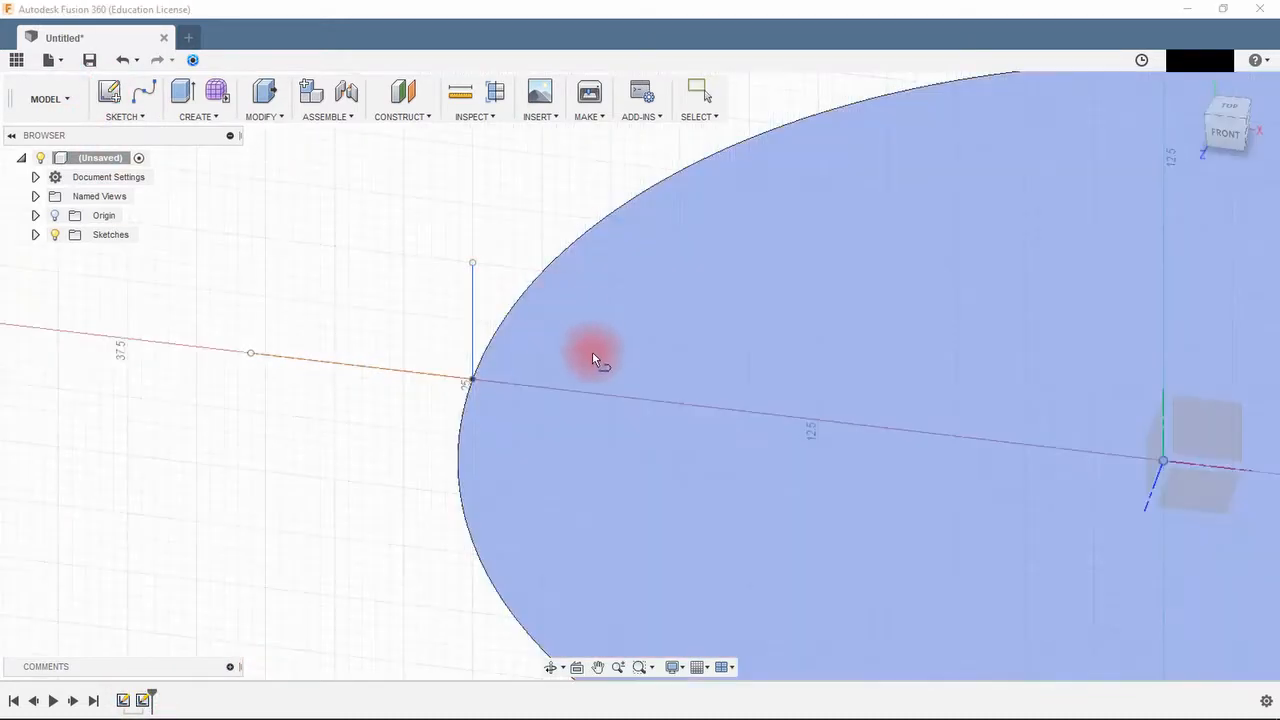
mouse_move(790, 376)
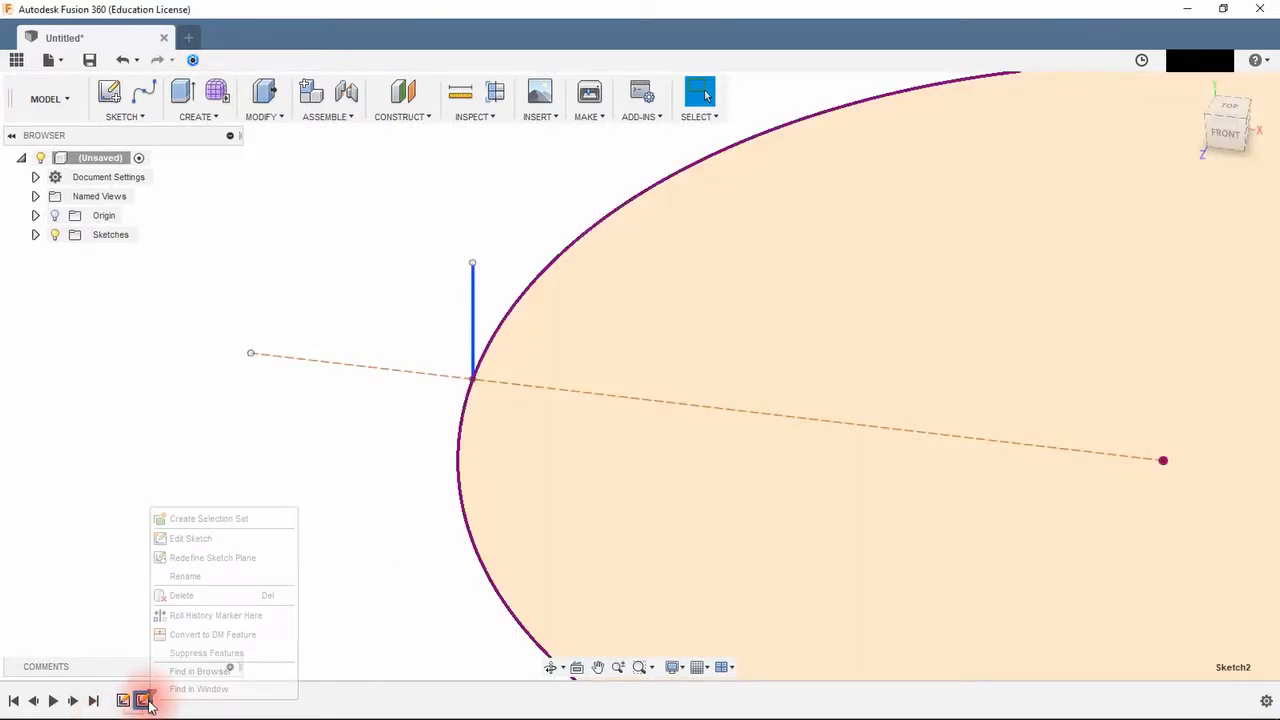
click(190, 538)
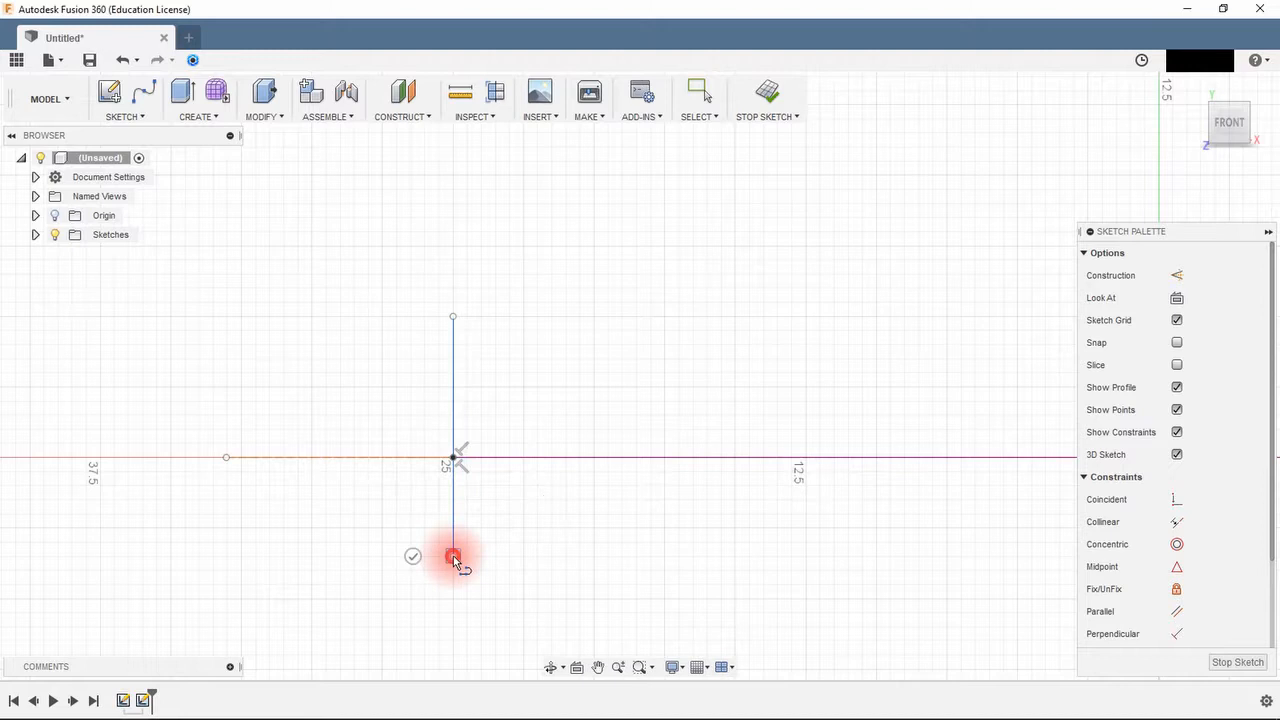
click(452, 556)
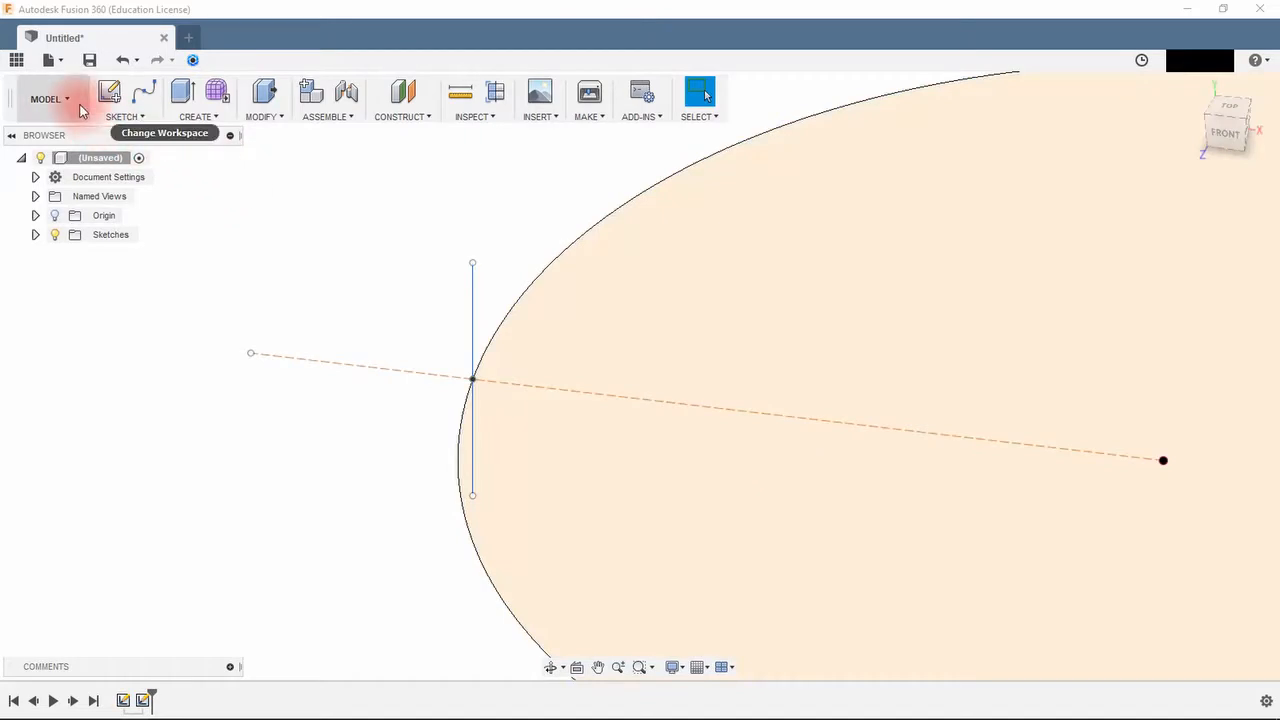
In the Patch workspace, sweep the line along the circle with twist to form a spiralling ribbon ring.
click(48, 98)
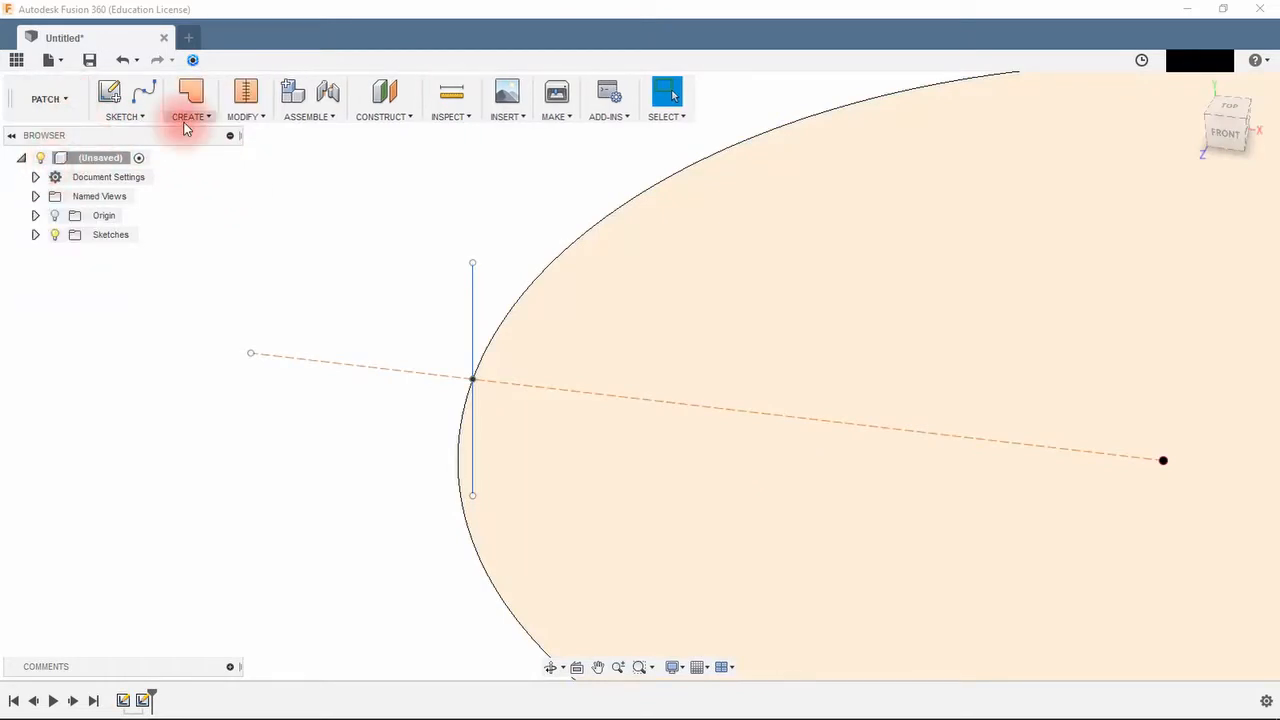
click(188, 98)
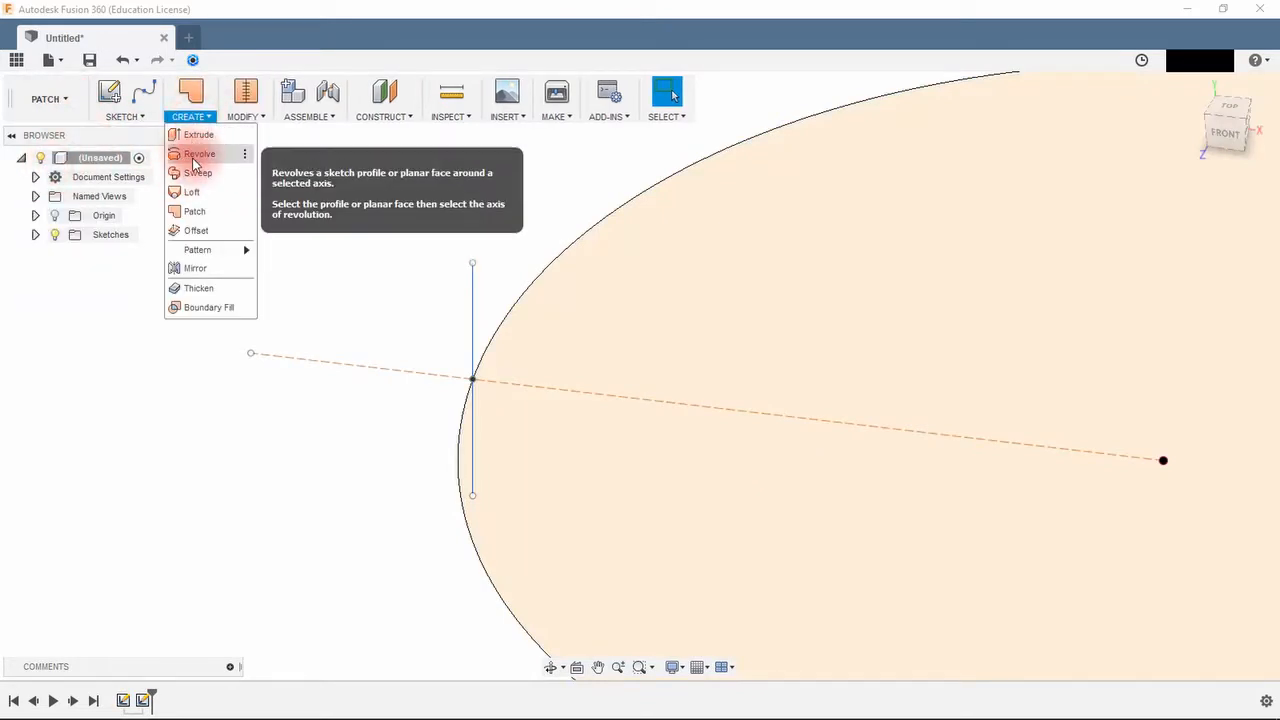
click(192, 172)
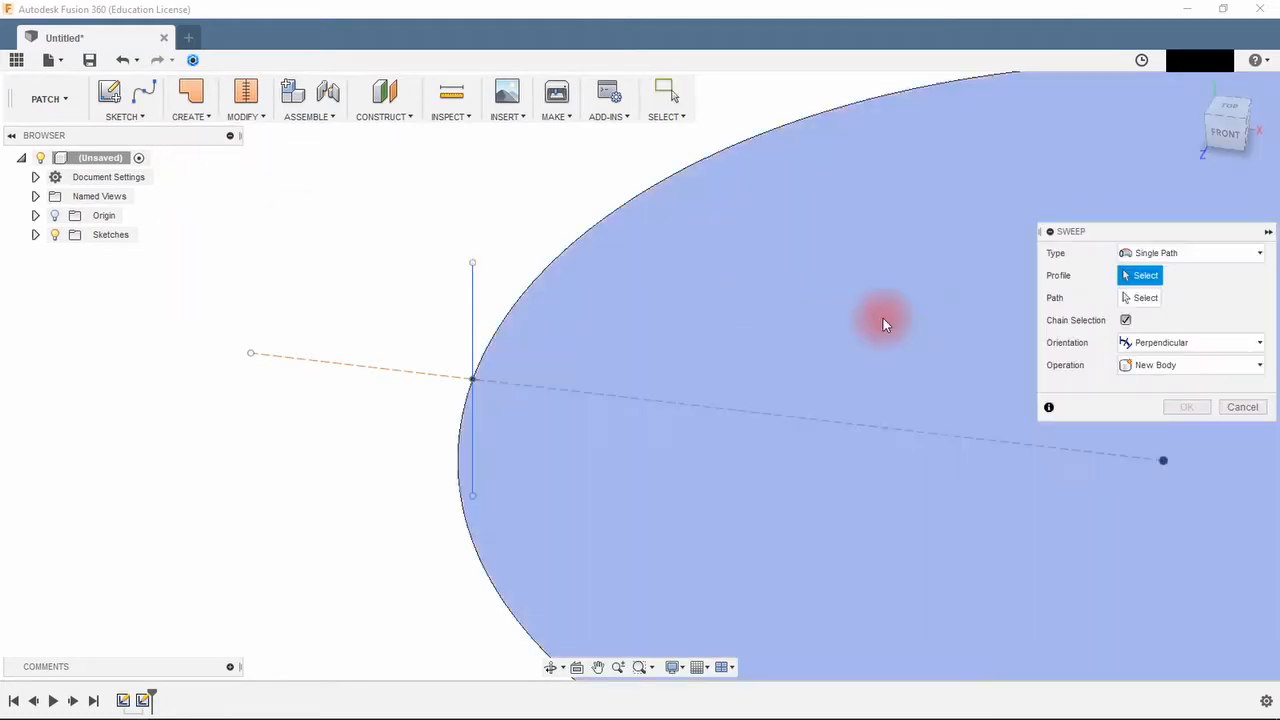
click(884, 322)
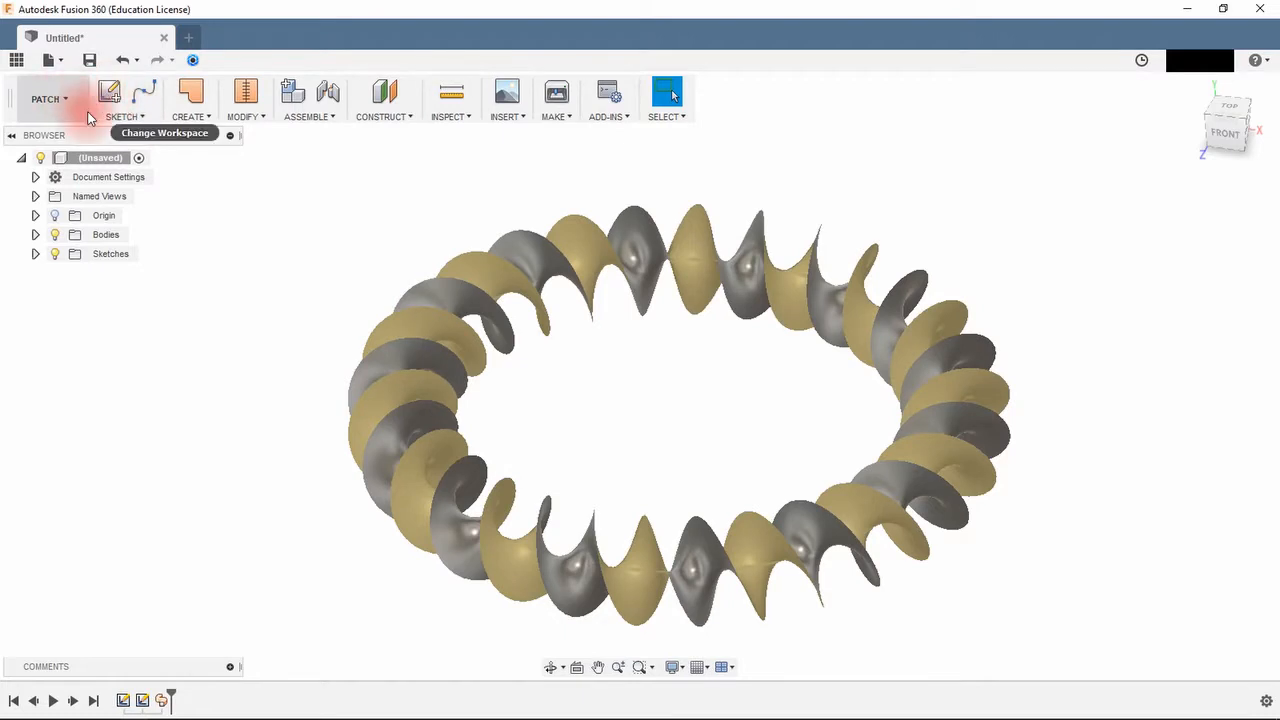
In the Model workspace, project the ribbon's spiralling edge into a new sketch as a helical curve.
click(48, 98)
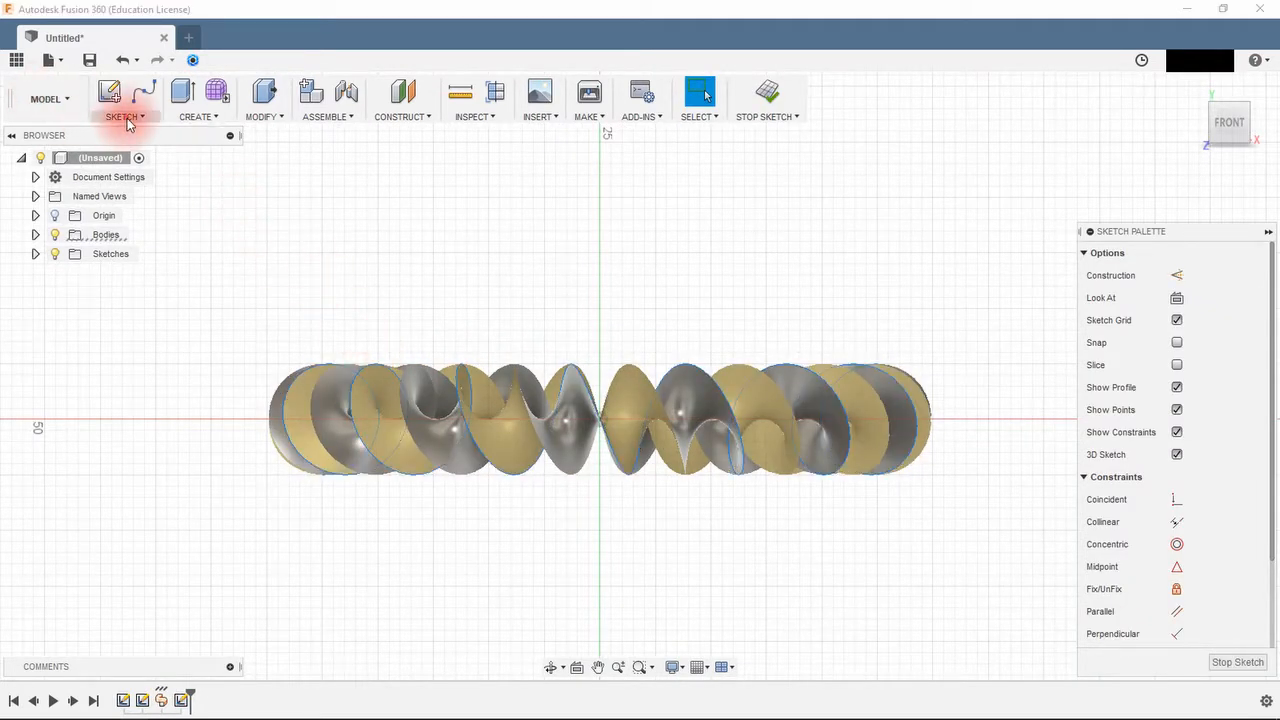
click(124, 100)
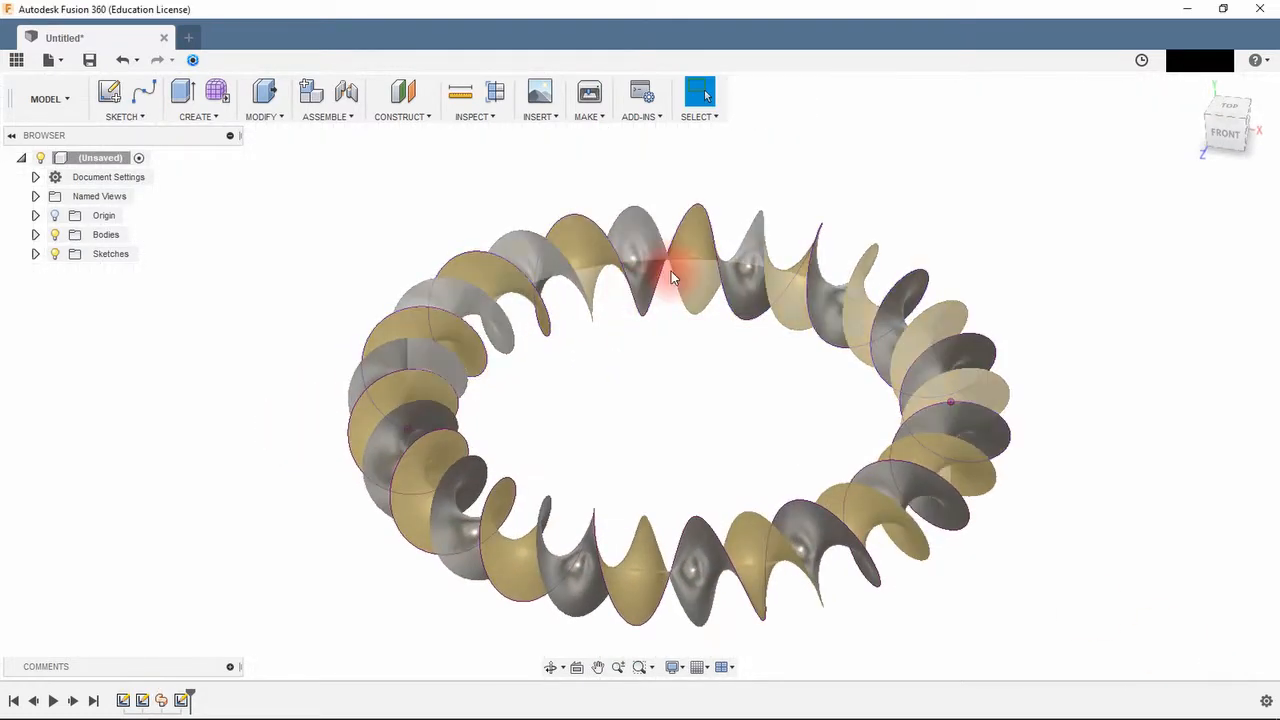
click(34, 234)
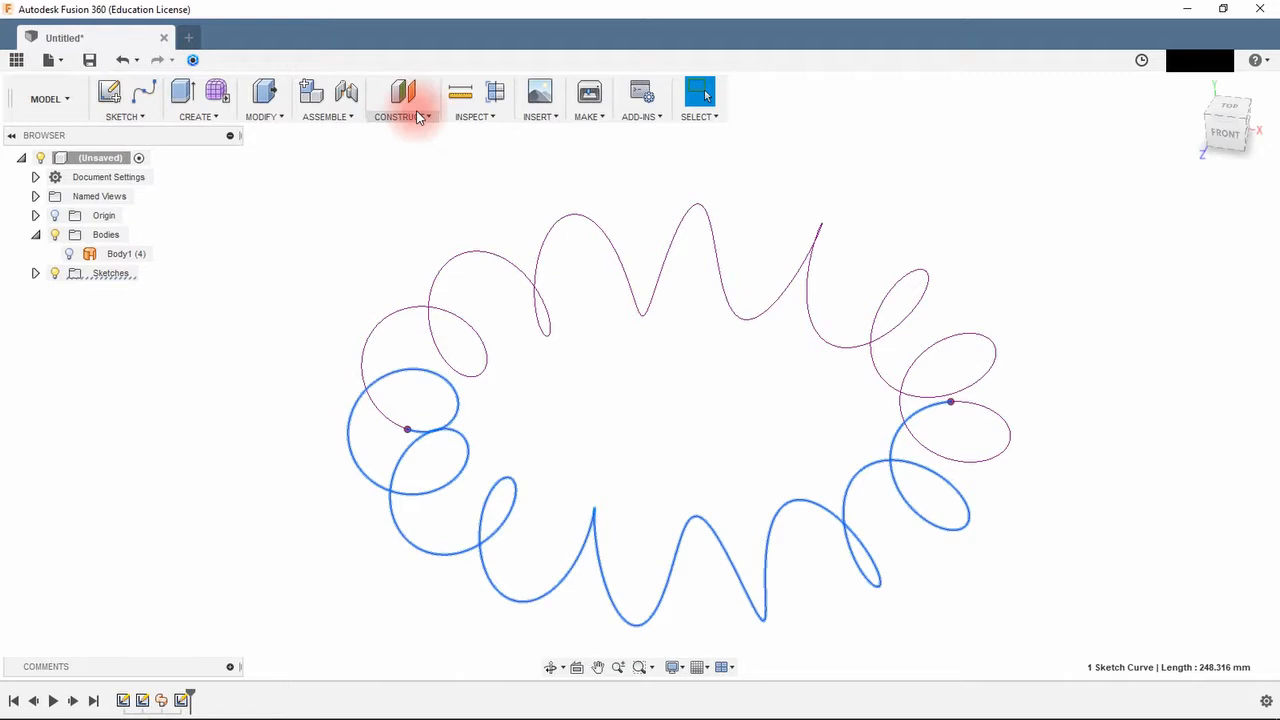
Add a Plane Along Path on the helix, positioned on the ring's right side.
click(402, 104)
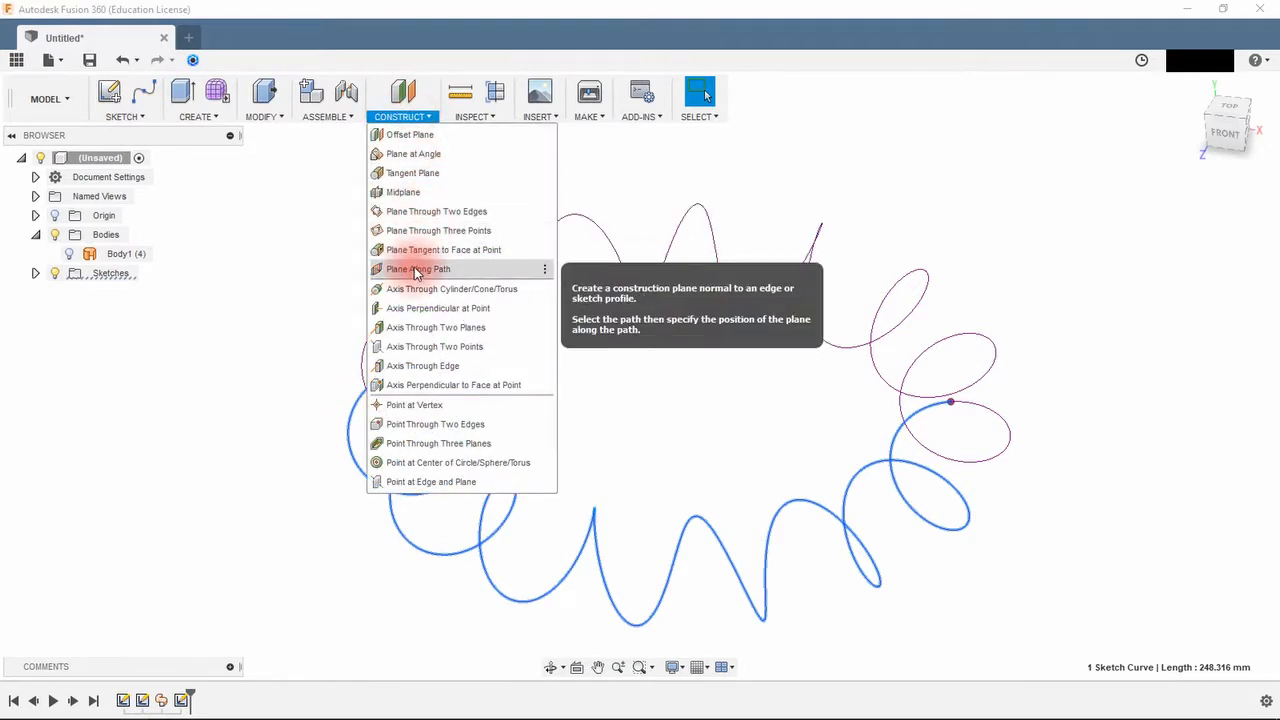
click(418, 268)
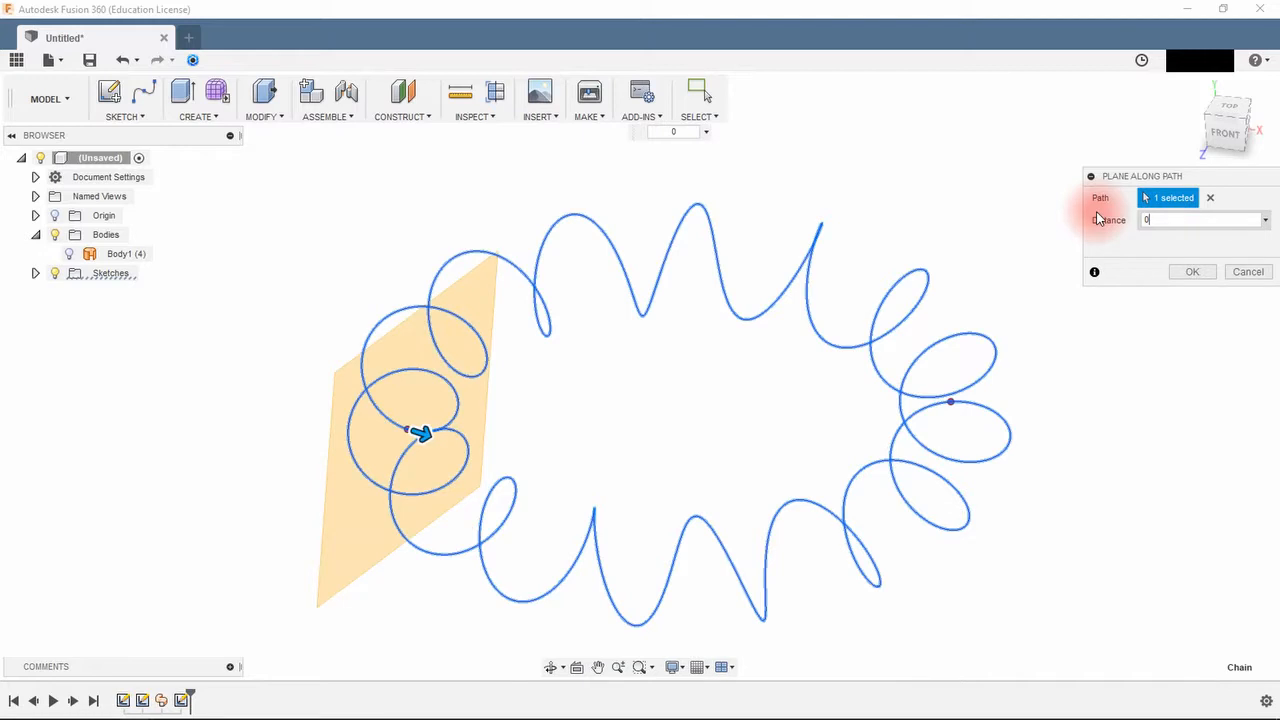
click(1192, 272)
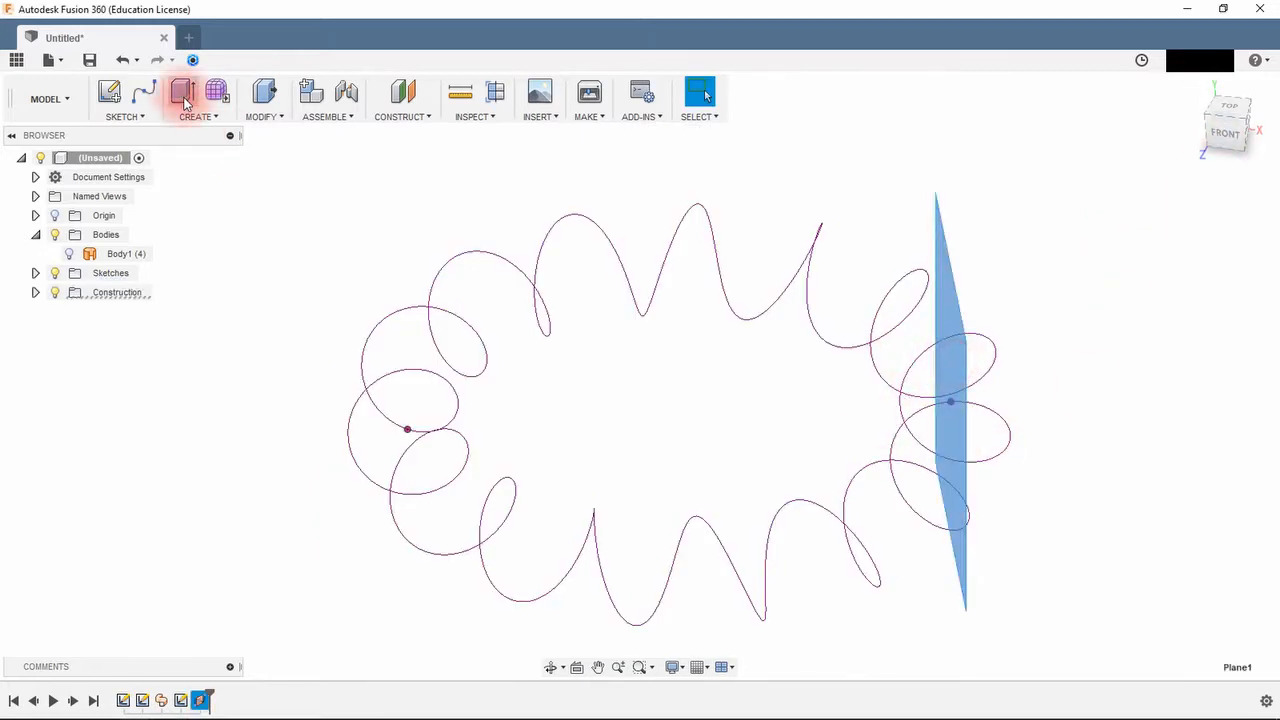
Sketch a small dimensioned circle on Plane1, centred where the helix crosses it.
click(182, 92)
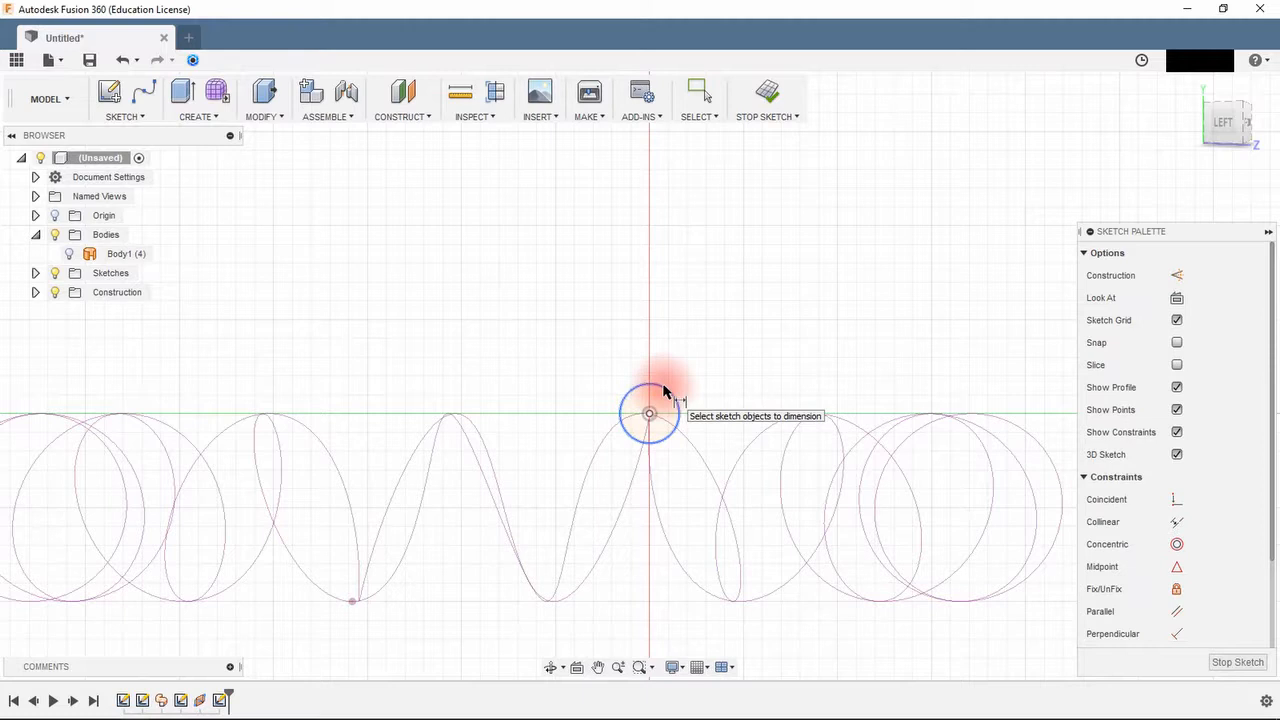
click(650, 412)
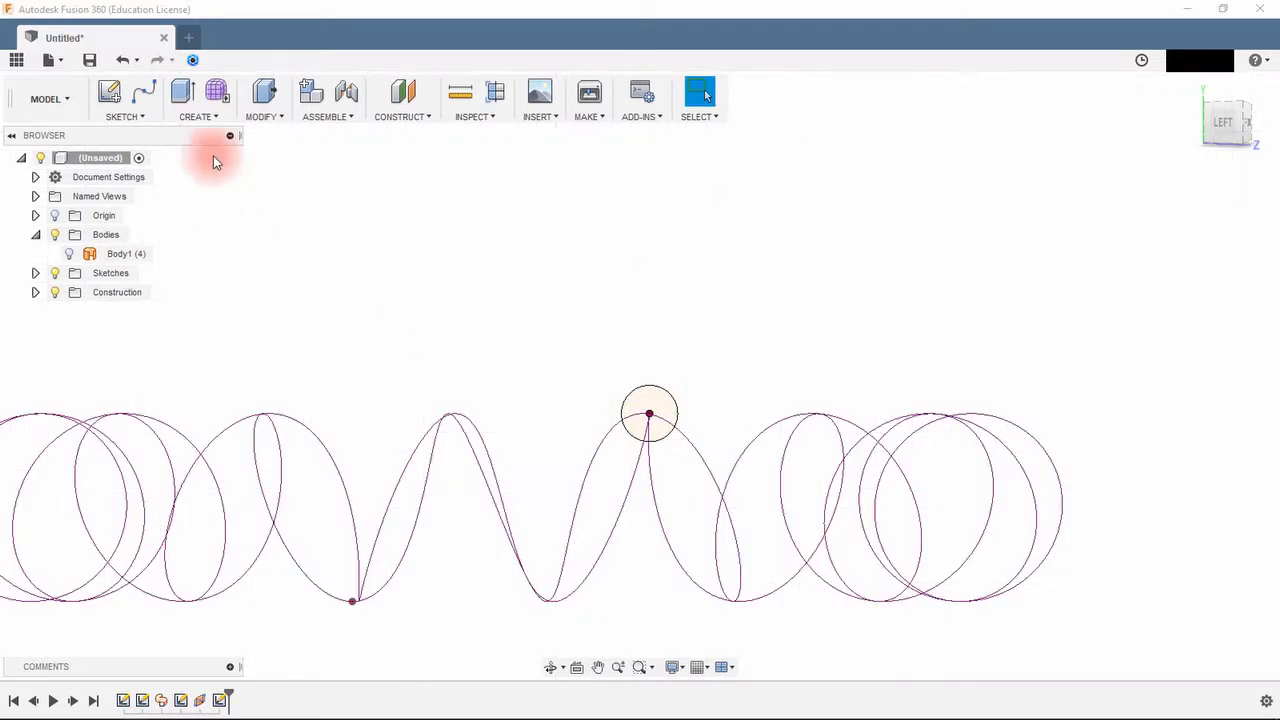
Sweep the small circle along the helical curve to create the solid spiral tube.
click(196, 116)
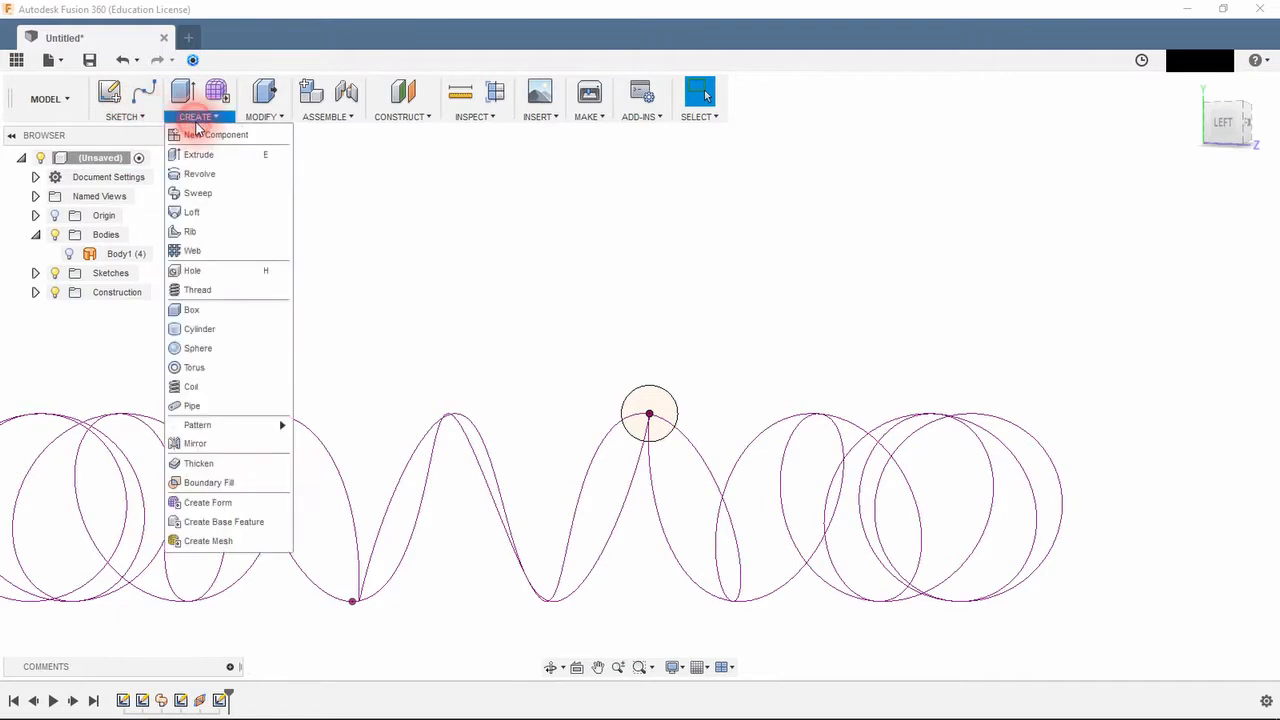
click(198, 192)
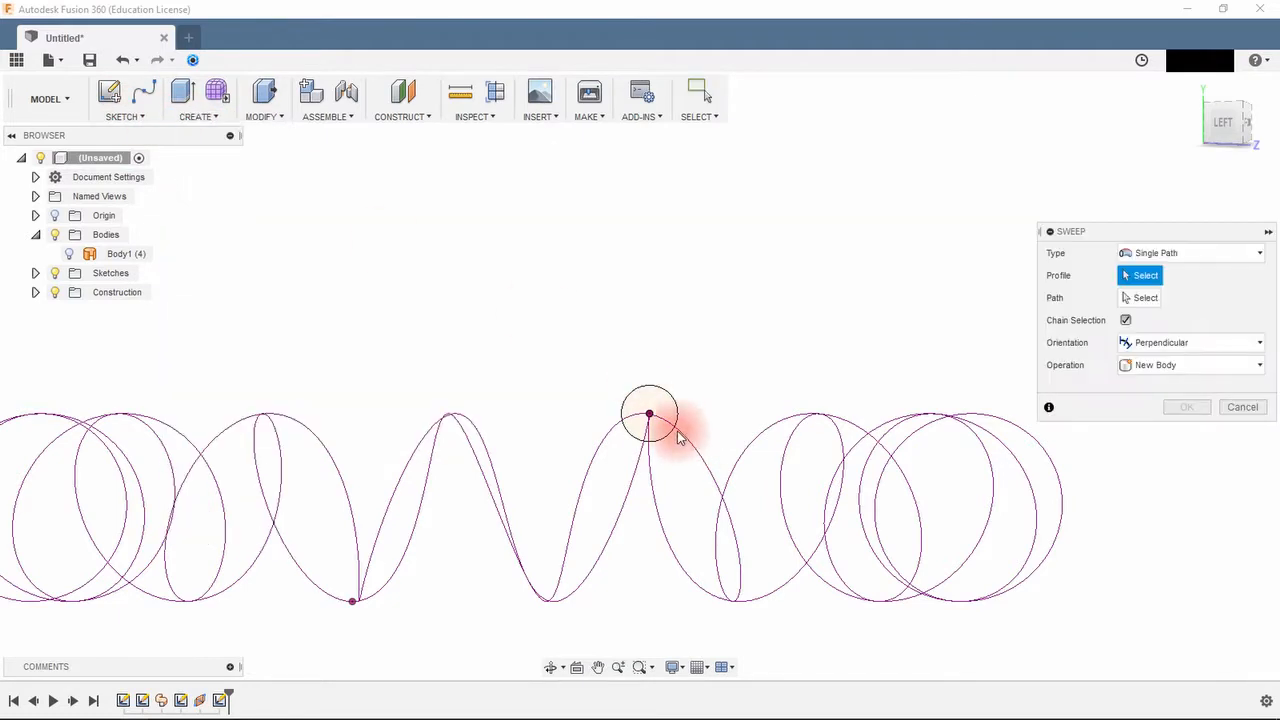
click(648, 412)
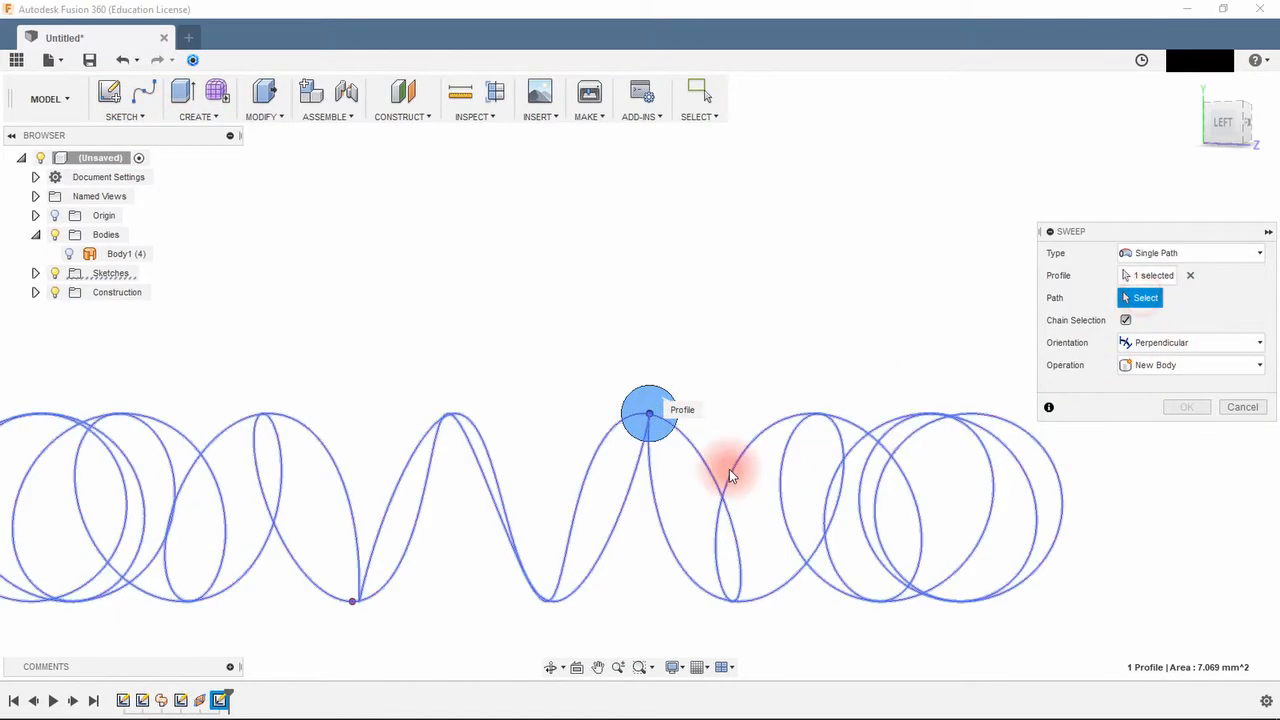
mouse_move(736, 284)
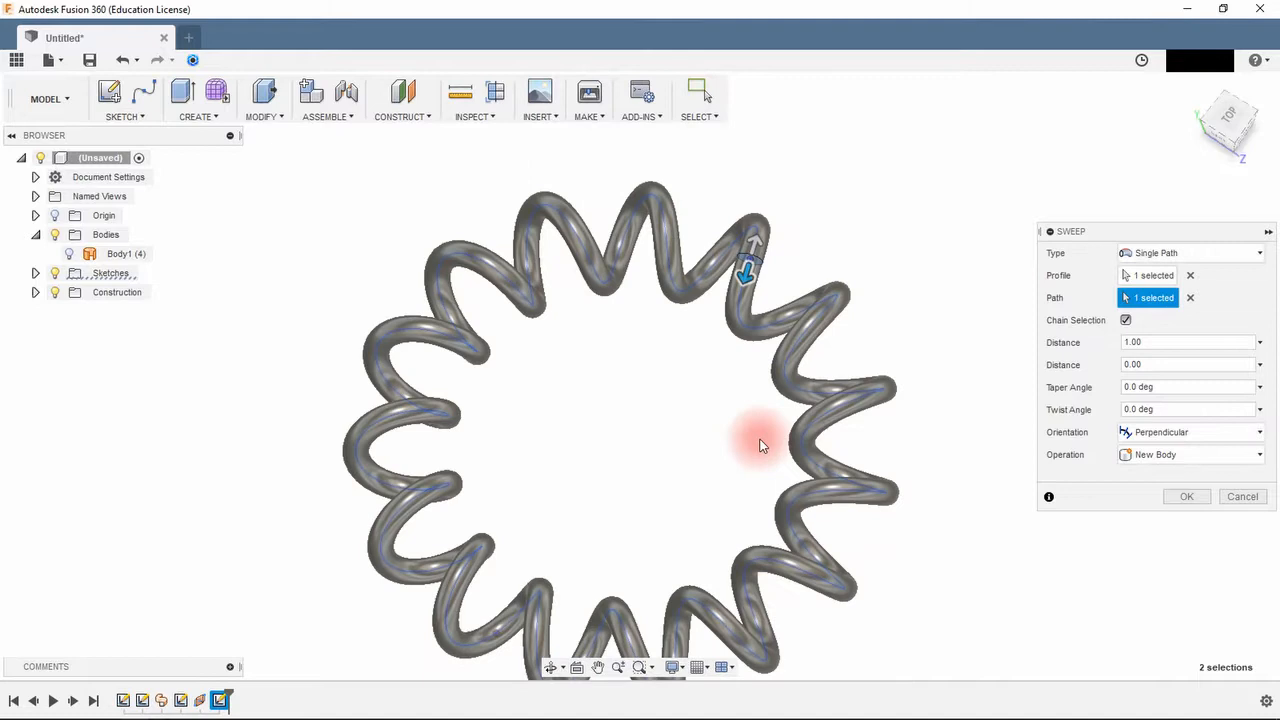
click(1186, 496)
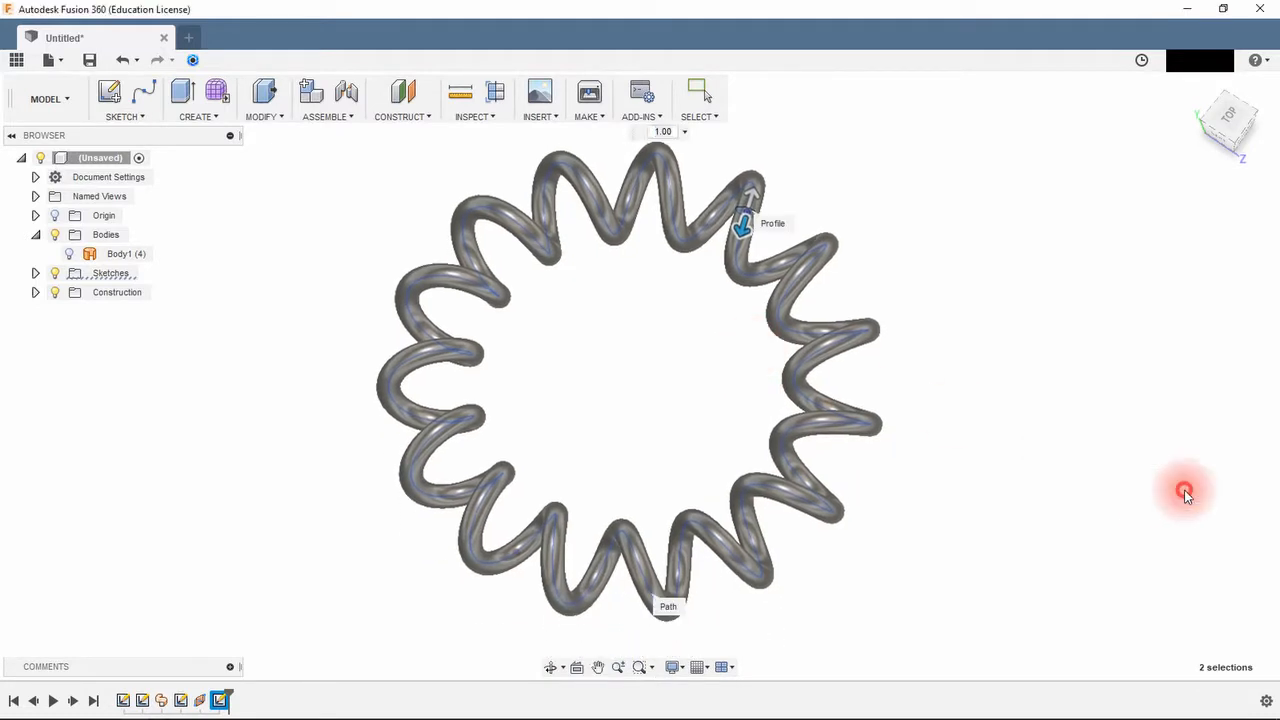